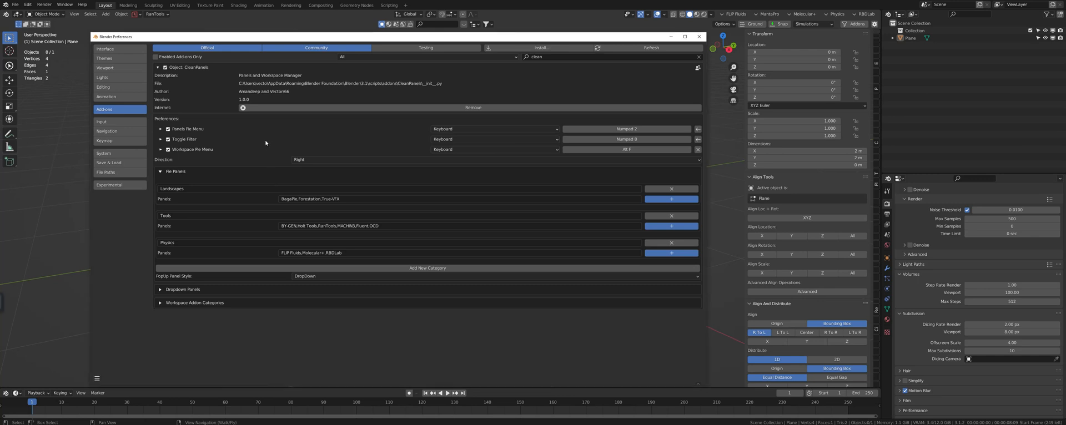
pyautogui.moveTo(270, 159)
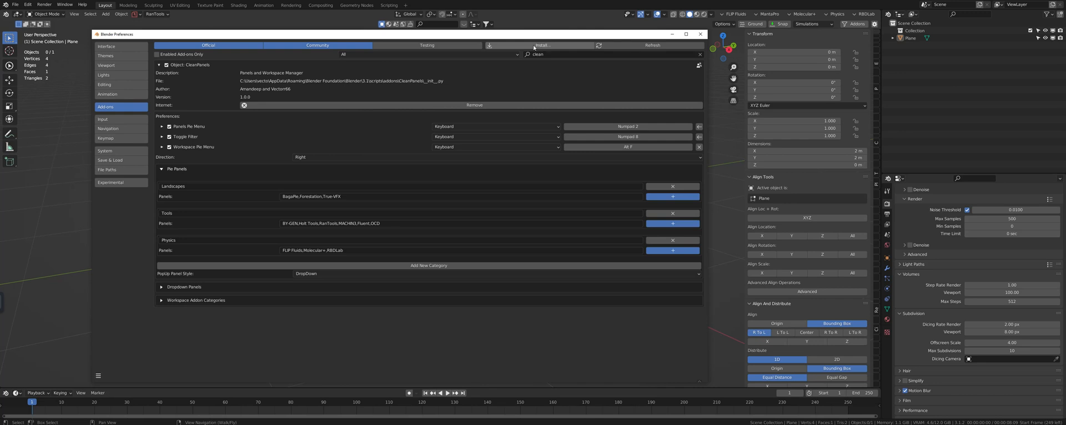
pyautogui.moveTo(548, 46)
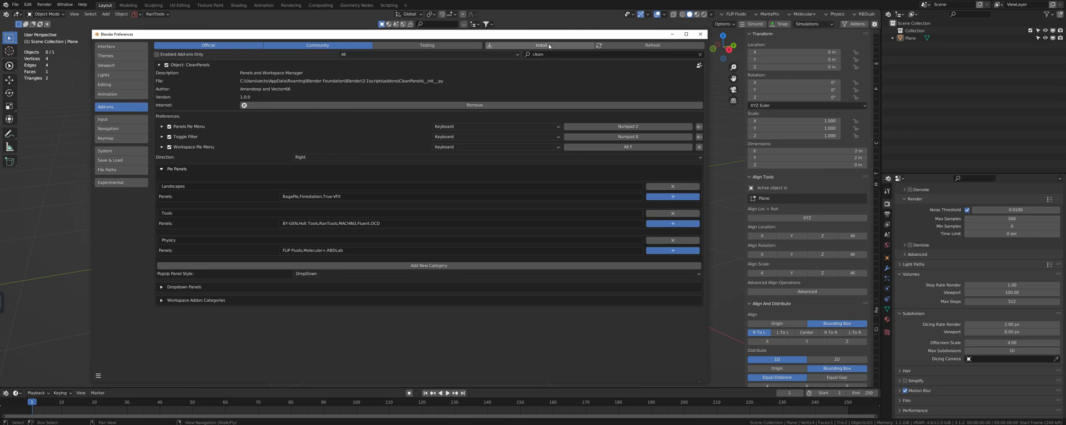
# Cancel the add-on file browser, then add Alpha Trees to the CleanPanels Landscapes panel list.
pyautogui.click(541, 45)
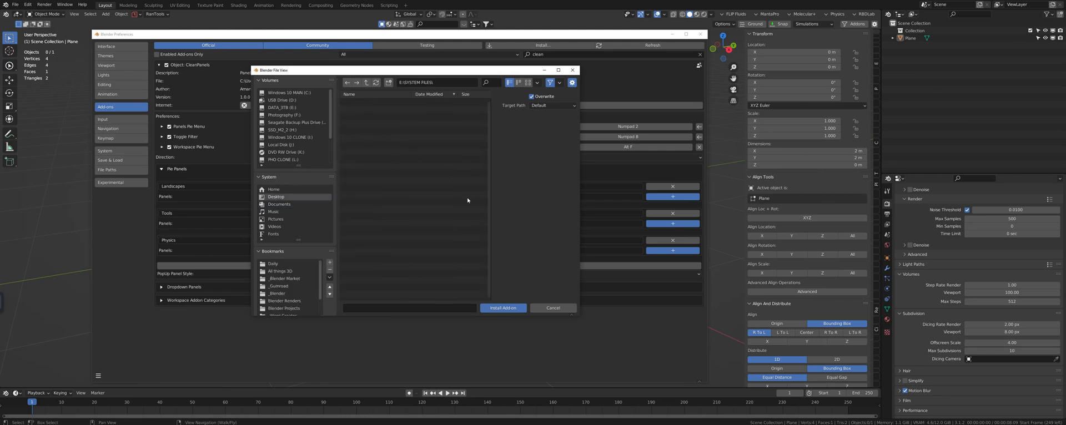
pyautogui.click(553, 308)
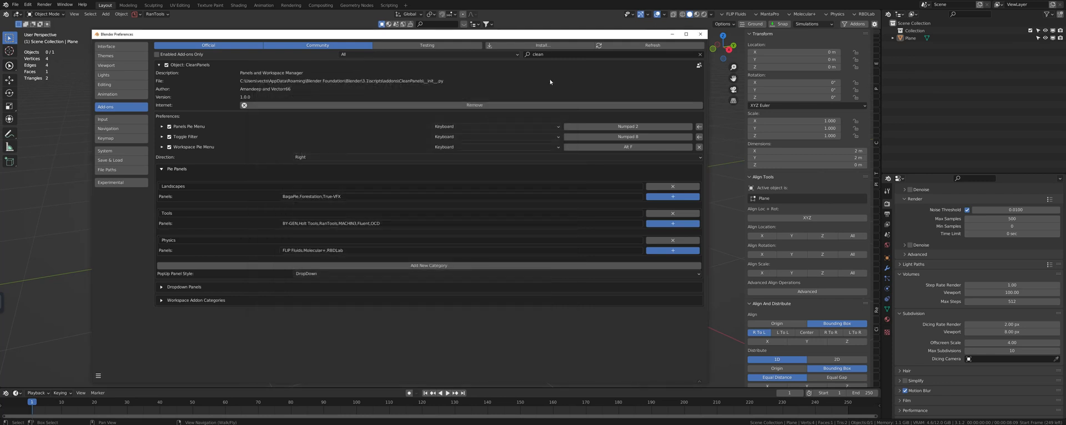
pyautogui.moveTo(520, 81)
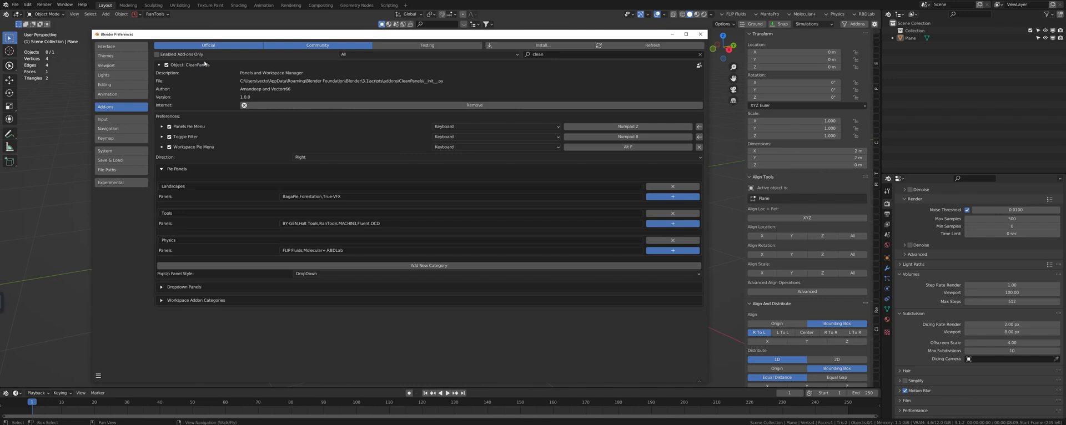
pyautogui.moveTo(209, 62)
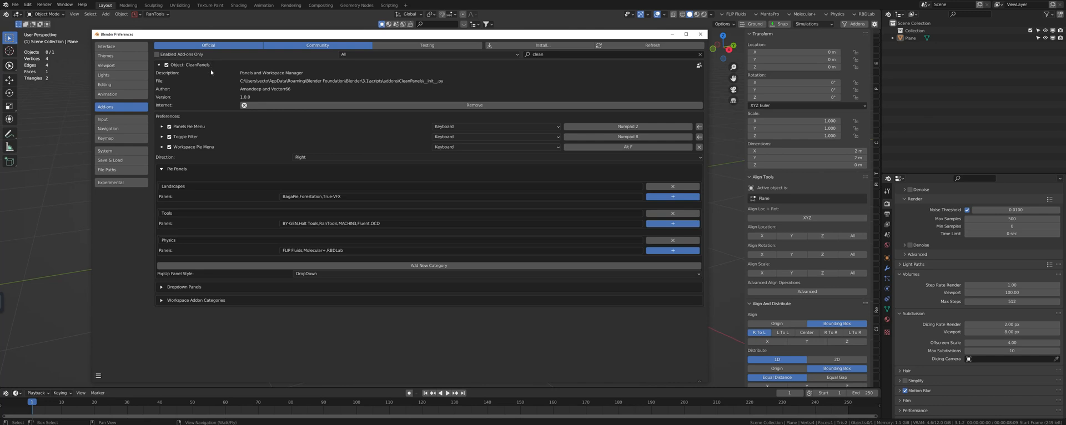
pyautogui.moveTo(345, 66)
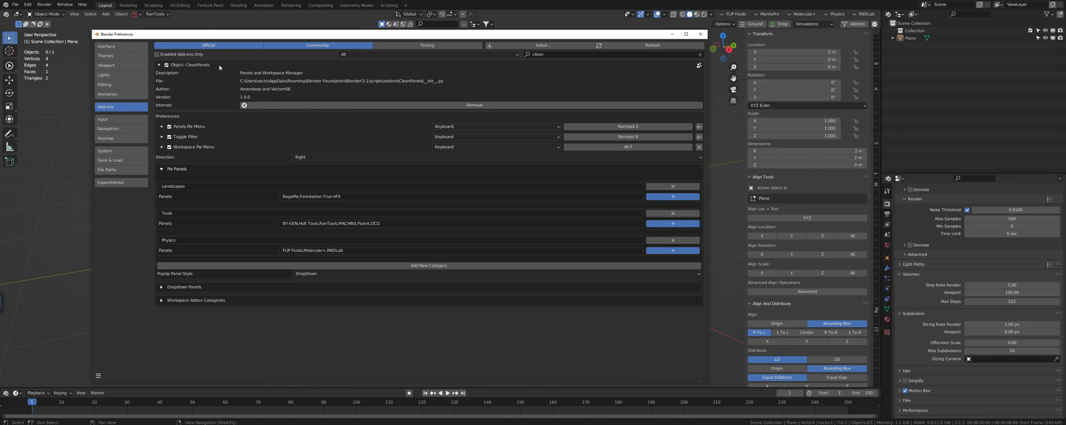
pyautogui.moveTo(220, 67)
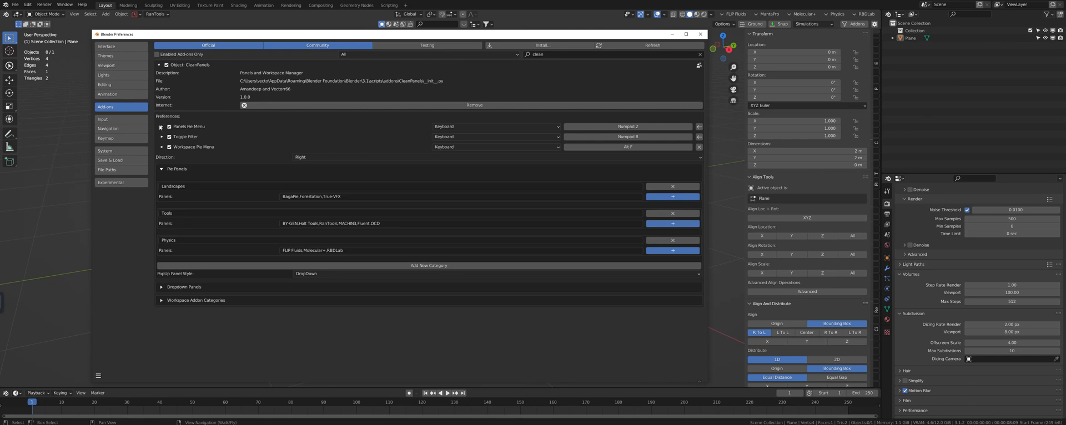
pyautogui.moveTo(206, 128)
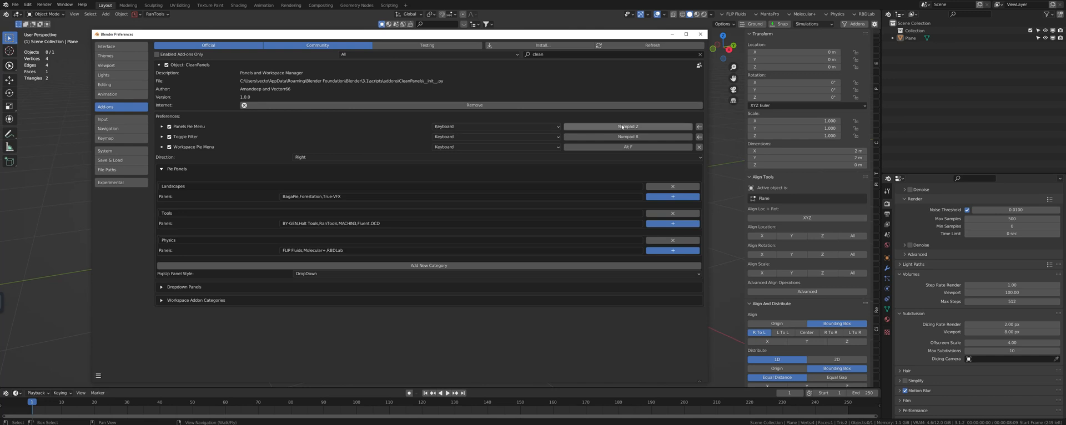
pyautogui.moveTo(627, 154)
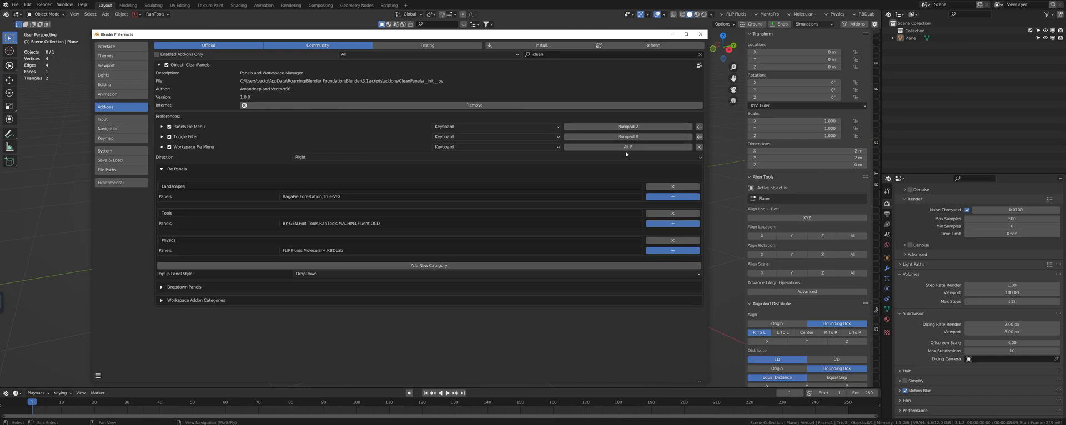
pyautogui.moveTo(212, 128)
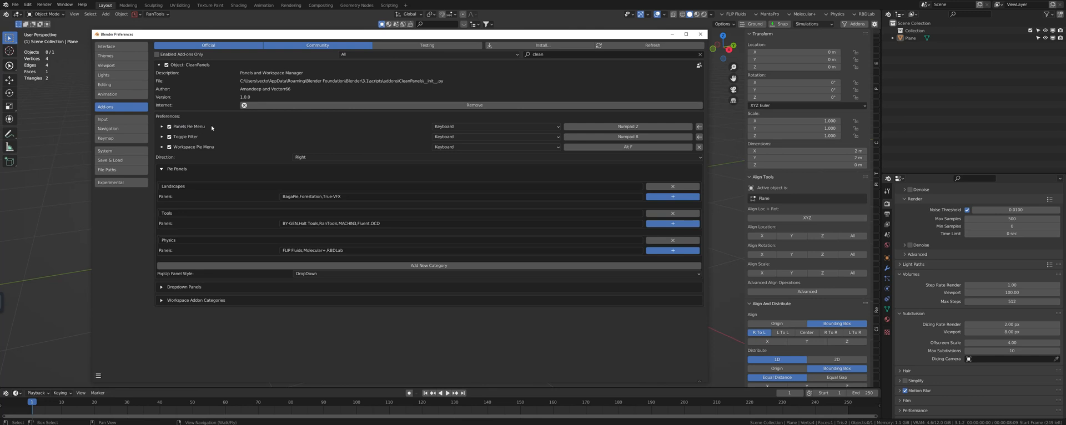
pyautogui.moveTo(355, 296)
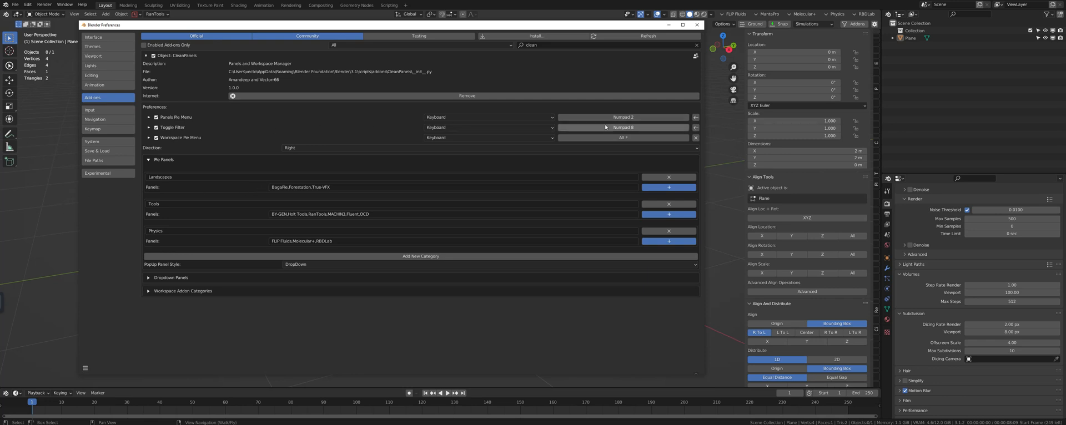
pyautogui.moveTo(280, 176)
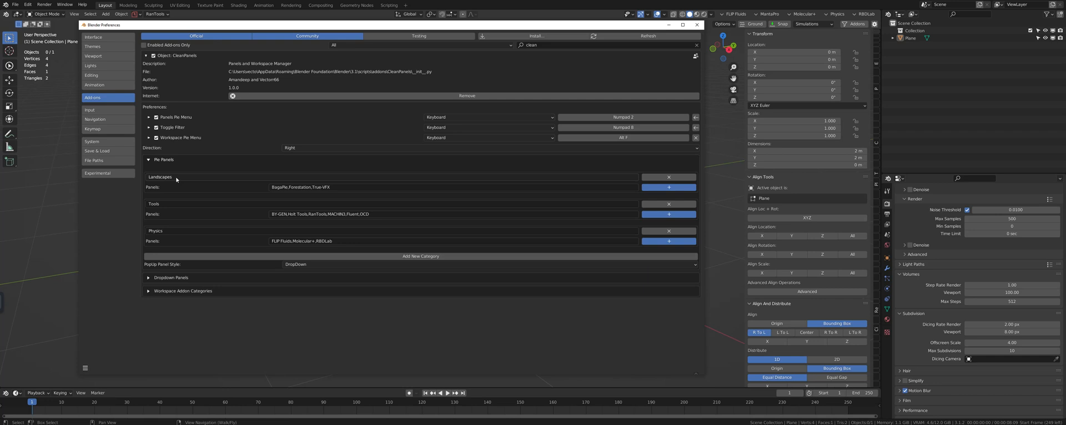
pyautogui.moveTo(179, 179)
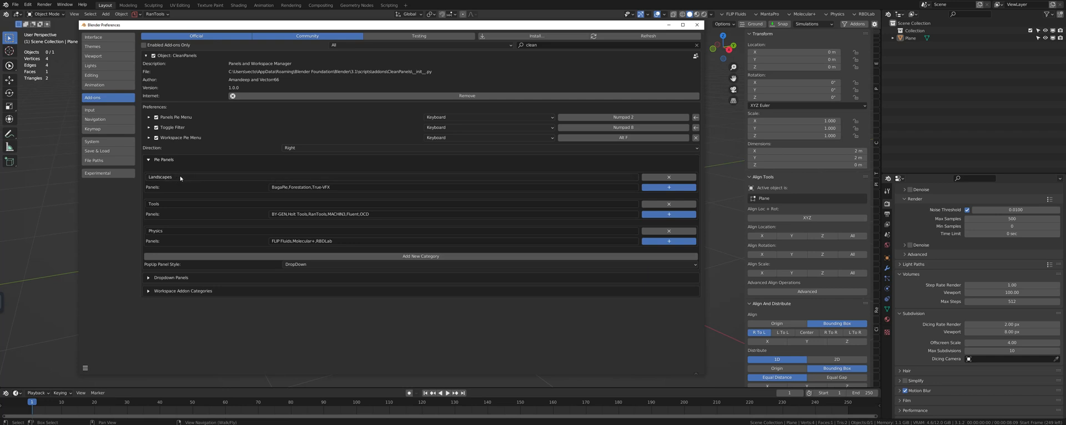
pyautogui.moveTo(193, 179)
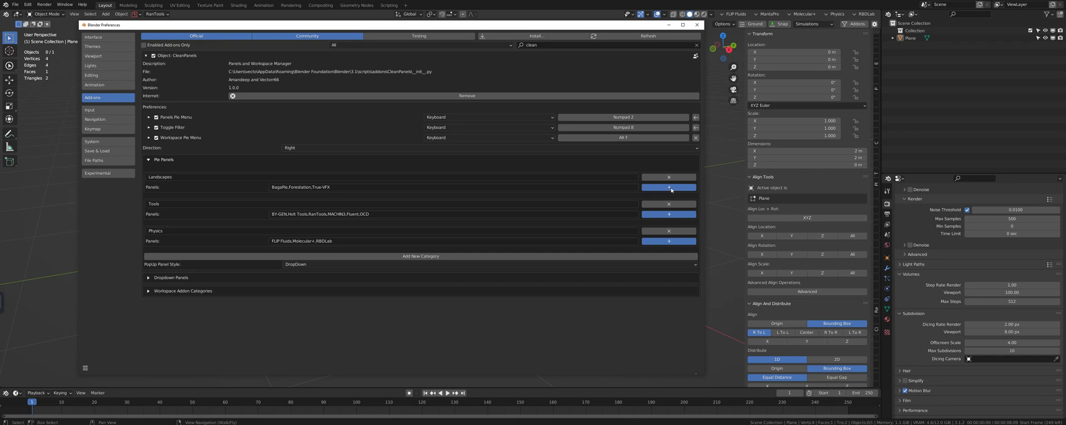
pyautogui.click(667, 188)
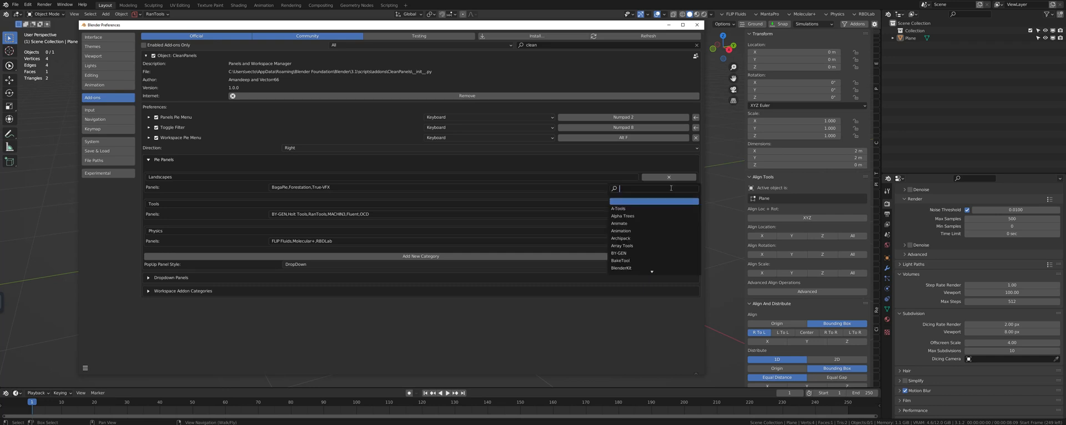
pyautogui.moveTo(648, 189)
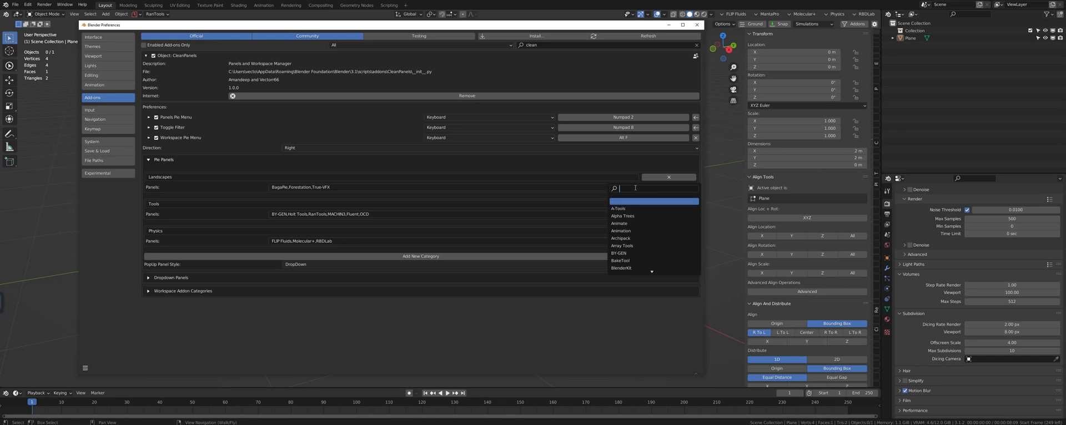
pyautogui.moveTo(622, 216)
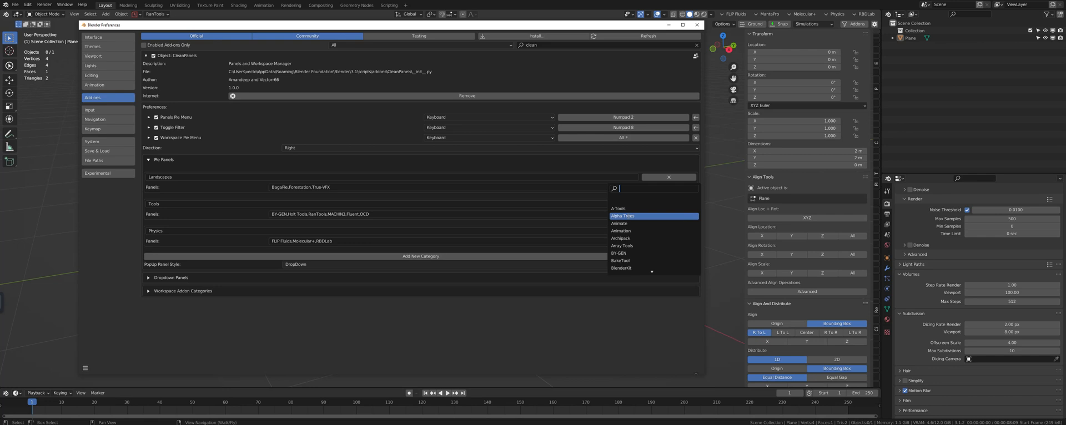
pyautogui.click(620, 216)
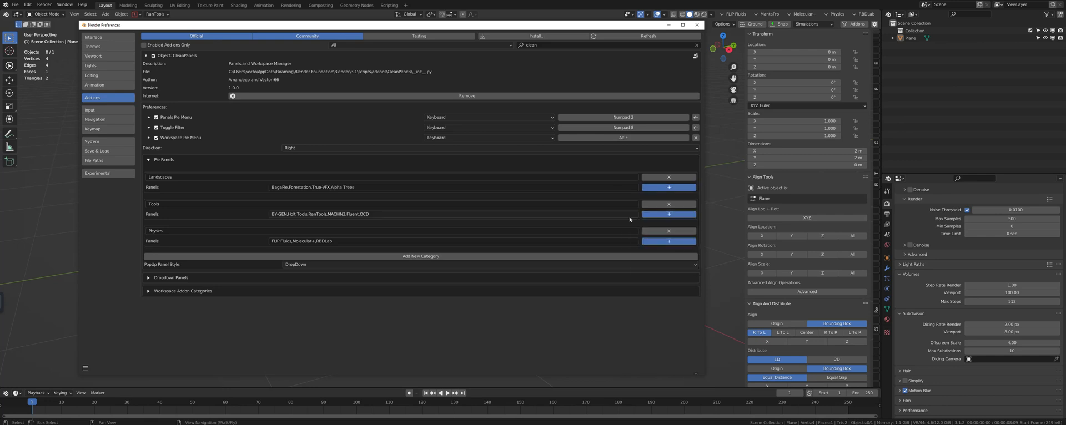
pyautogui.moveTo(336, 185)
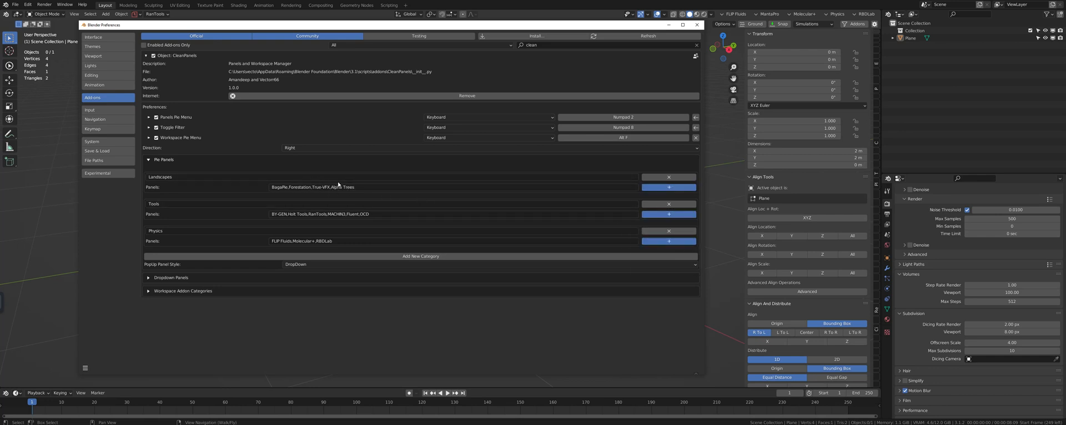
# Add GScatter to the Landscapes panels, scrolling the add-on list to find it.
pyautogui.click(669, 187)
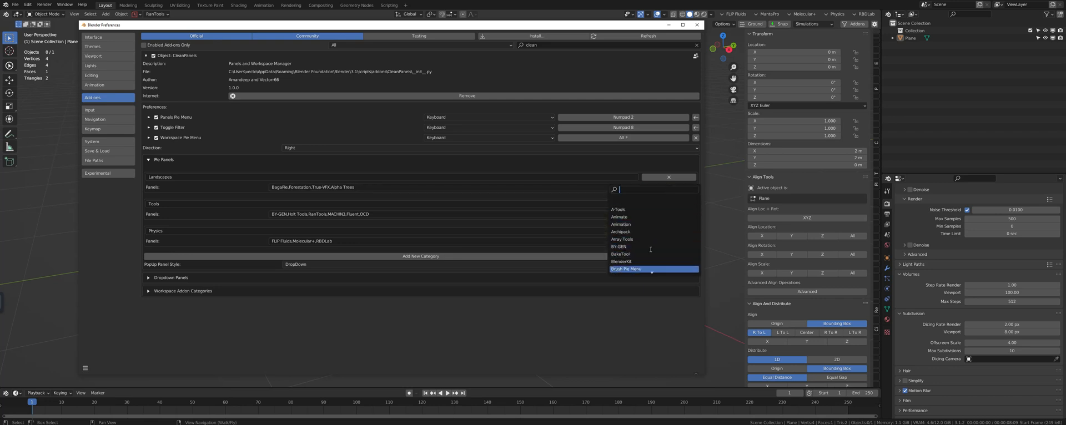
pyautogui.scroll(-3)
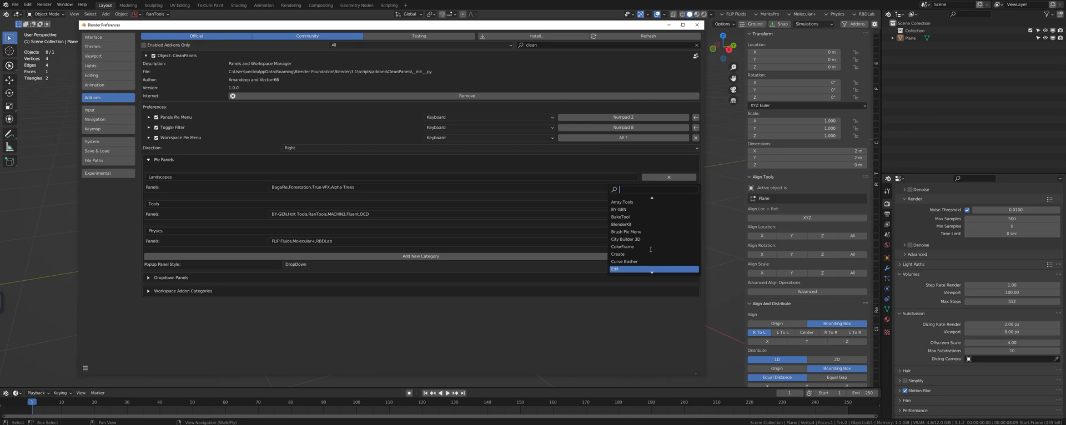
pyautogui.scroll(-3)
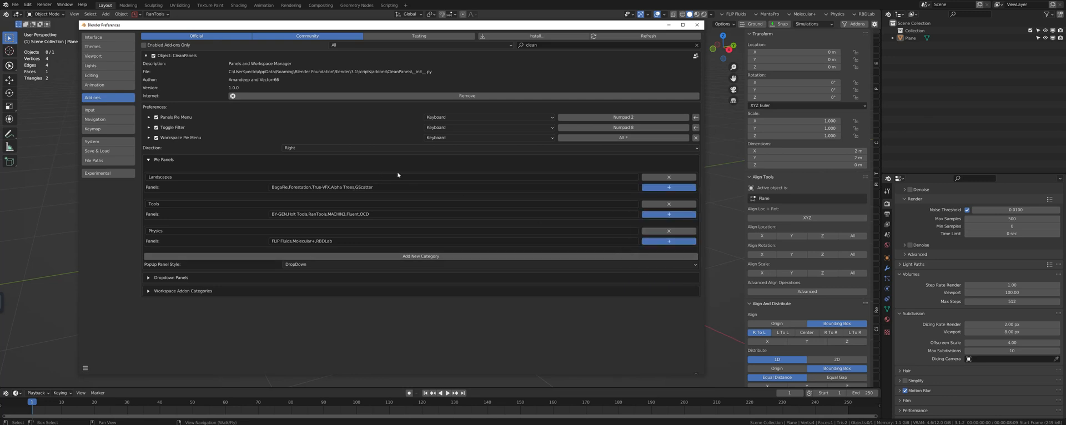
pyautogui.moveTo(249, 188)
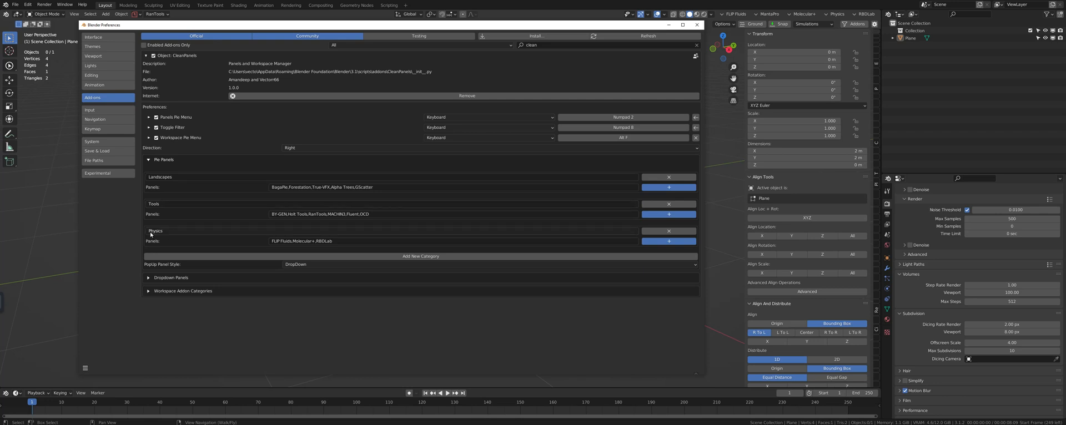
pyautogui.moveTo(173, 235)
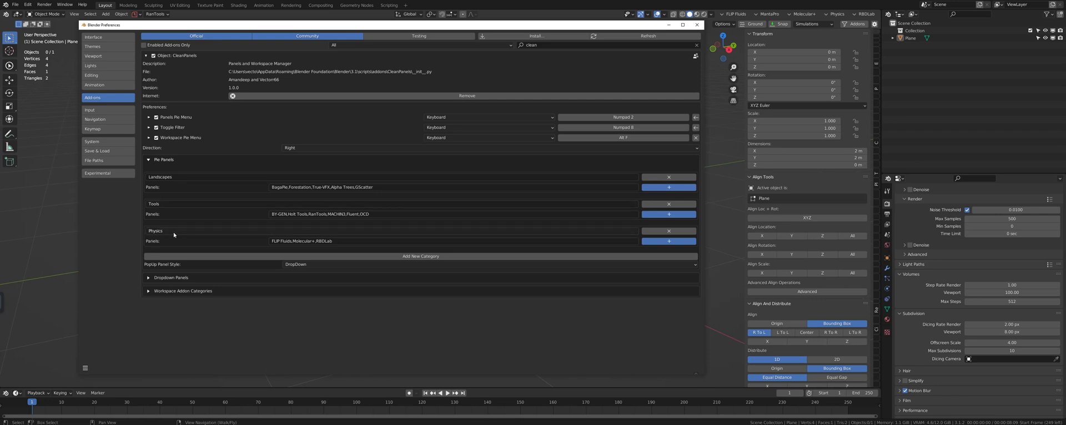
pyautogui.moveTo(535, 174)
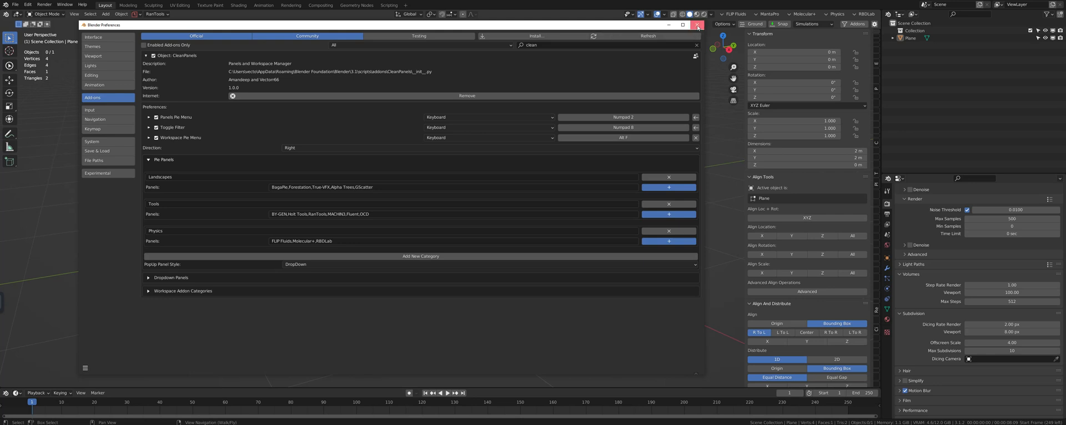
# Close Preferences, open True-VFX from the Landscapes pie menu, then dismiss its panel.
pyautogui.click(697, 25)
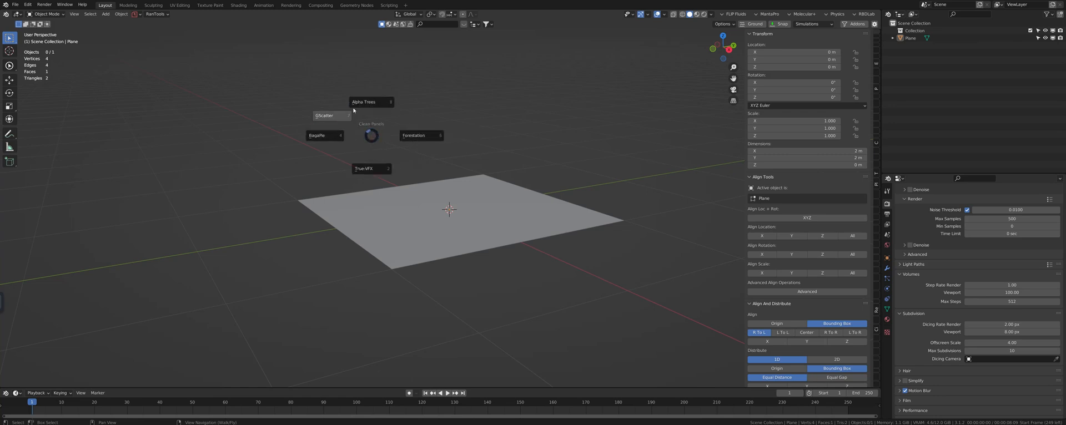
pyautogui.moveTo(373, 102)
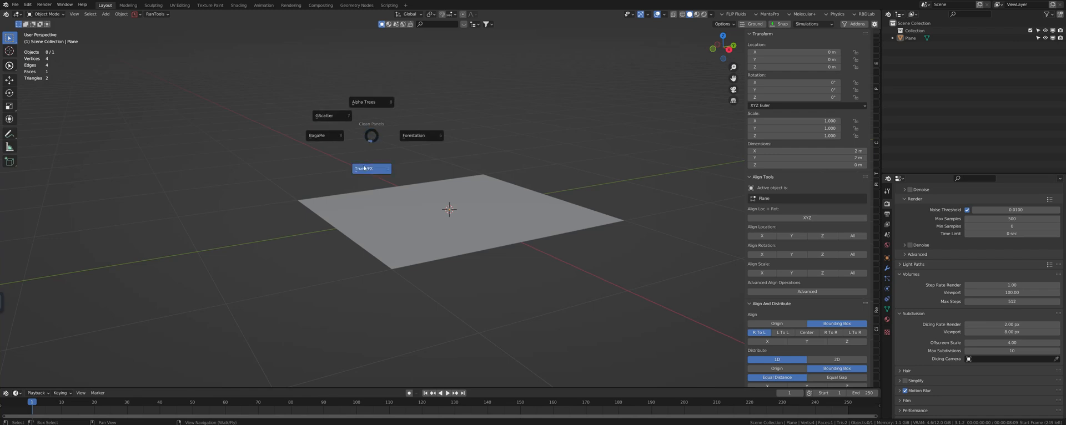
pyautogui.click(371, 168)
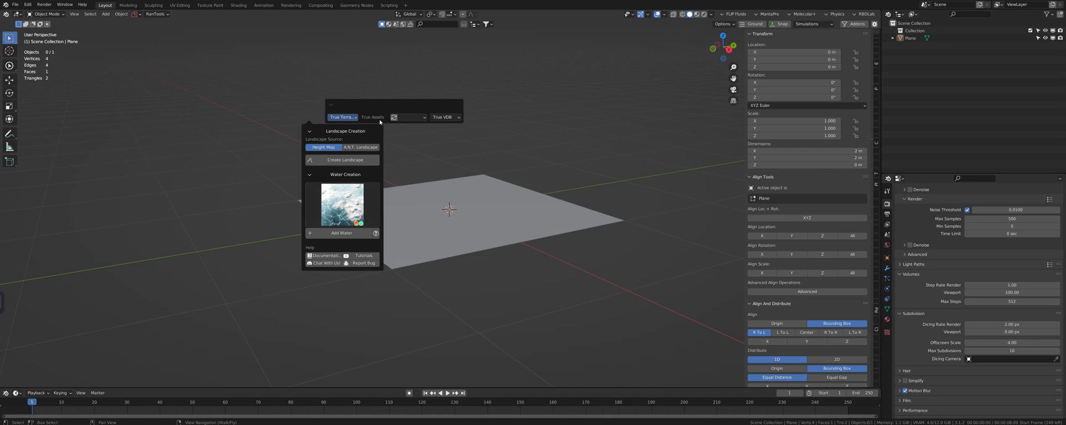
pyautogui.click(501, 109)
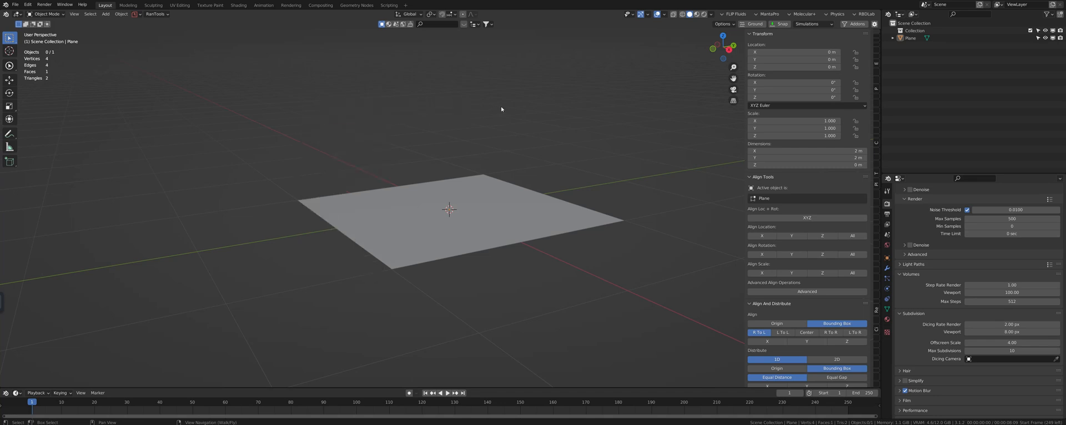
pyautogui.moveTo(342, 295)
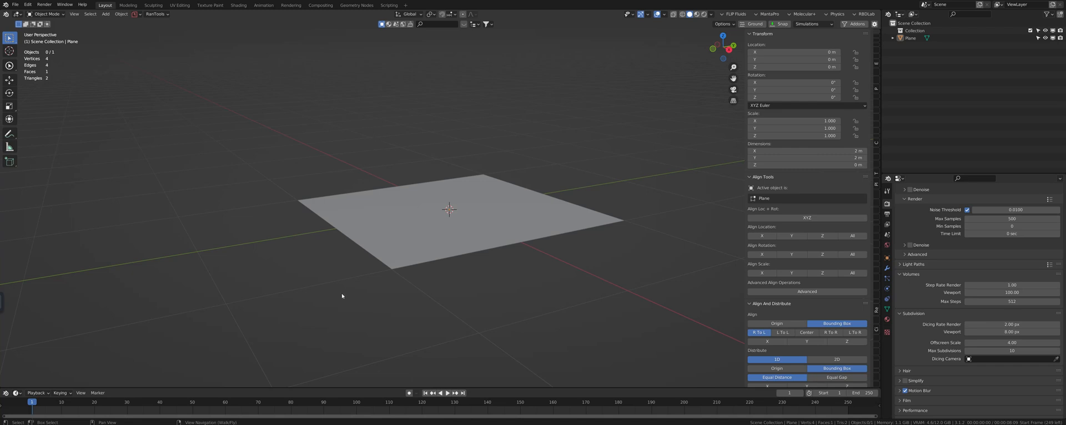
pyautogui.moveTo(346, 143)
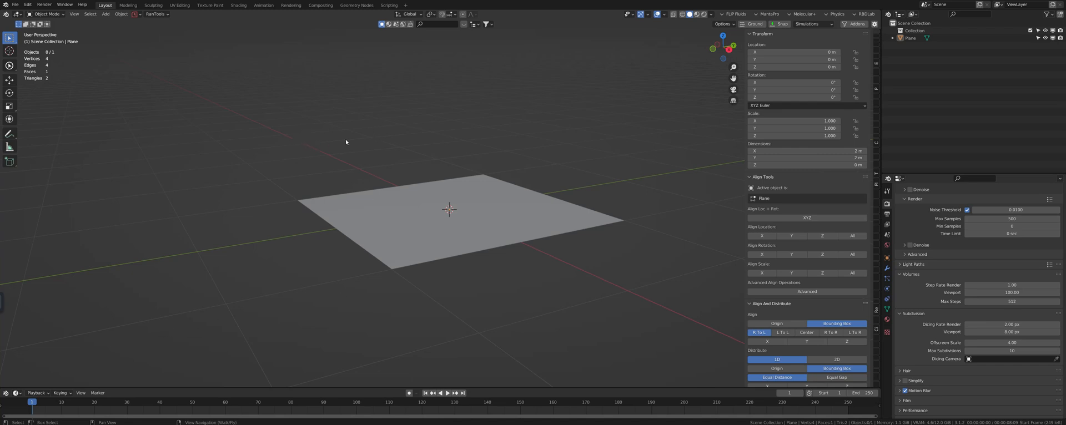
pyautogui.moveTo(356, 137)
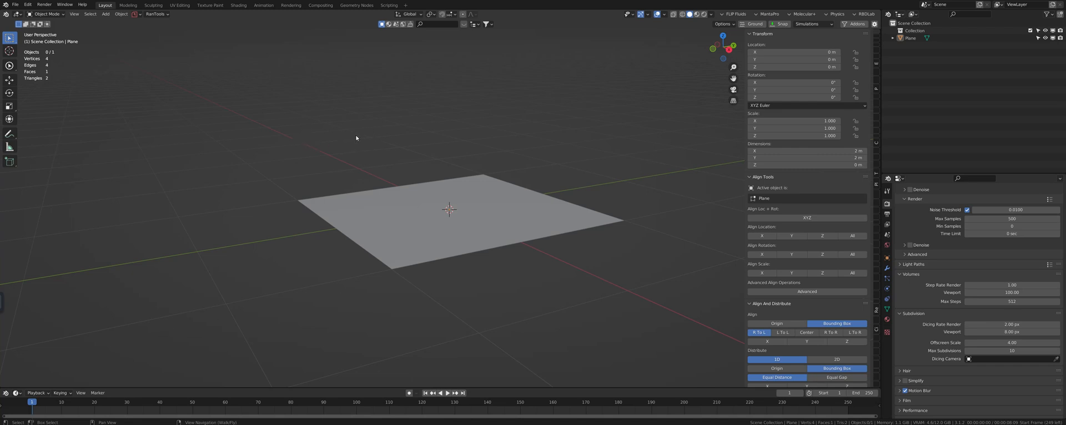